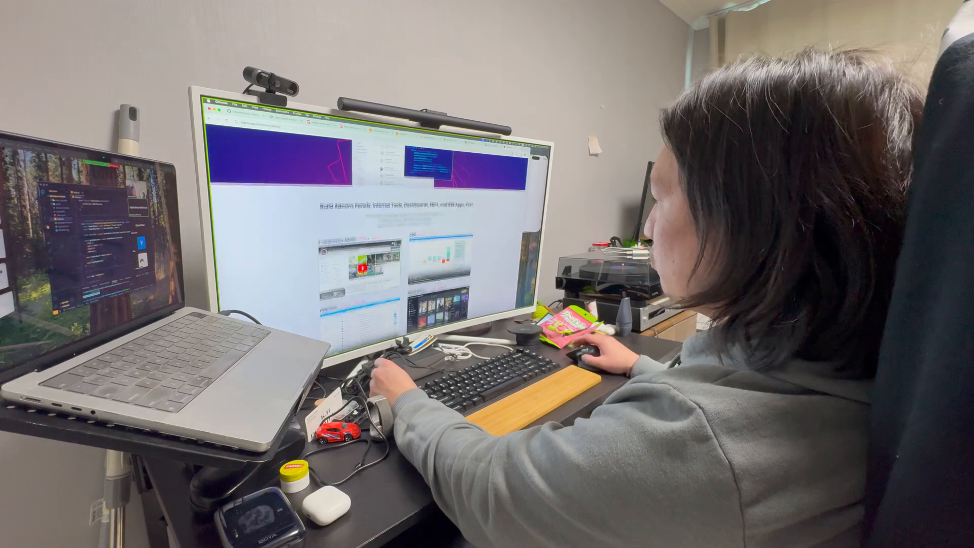
scroll("down", 3)
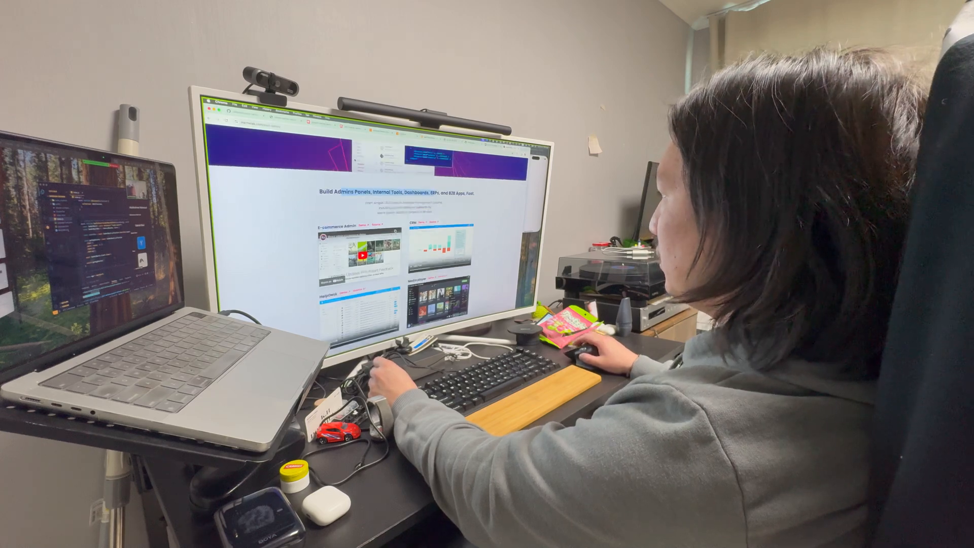
scroll("up", 3)
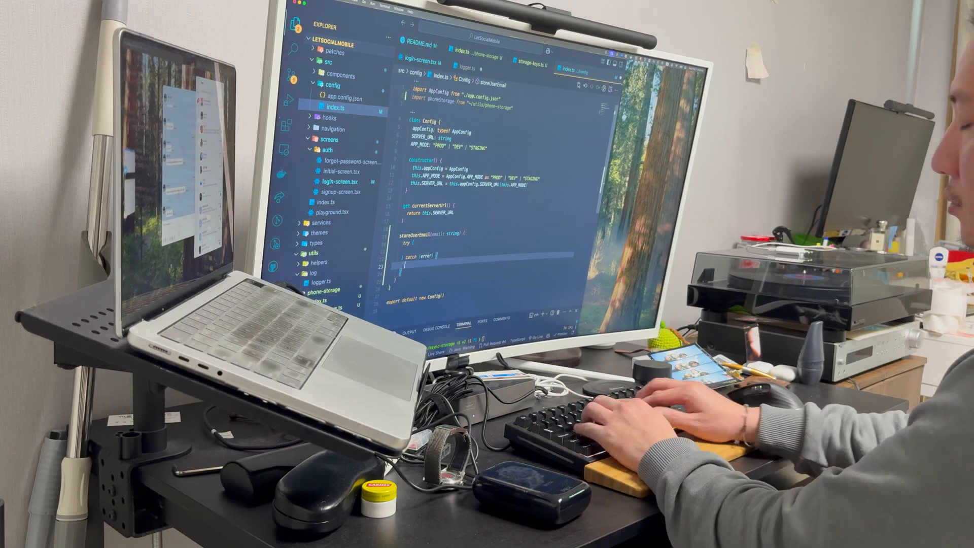
type("return n")
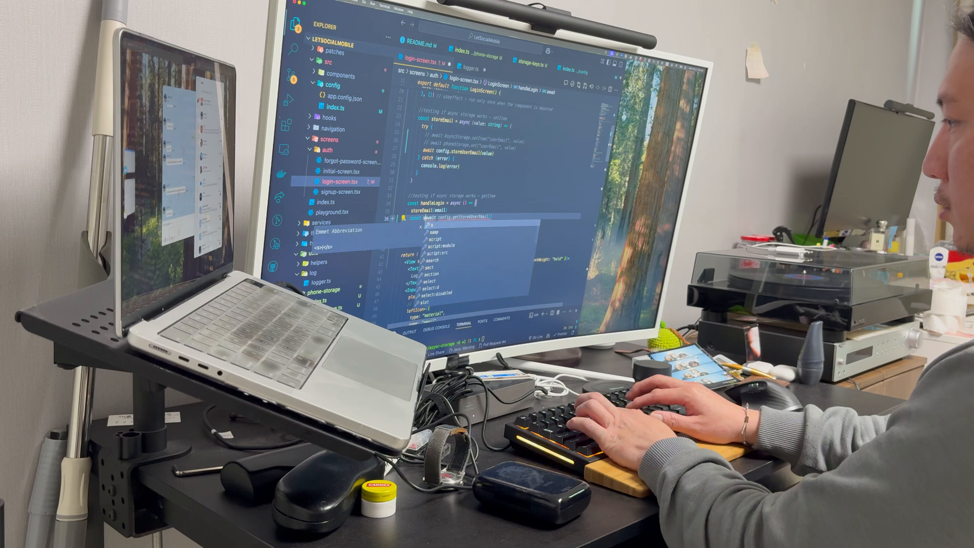
type("logger.debug(\"user email: \", email);")
type("toredEmail = ")
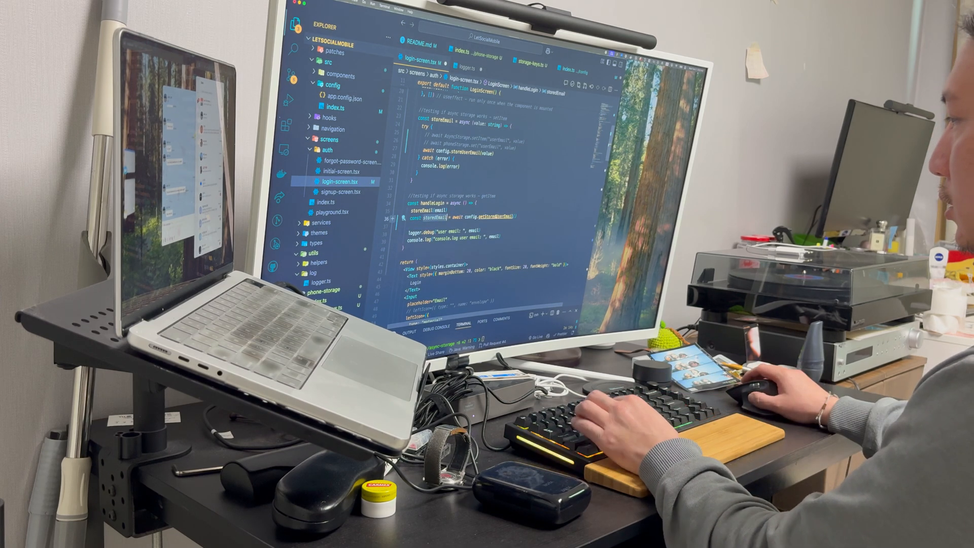
type("c")
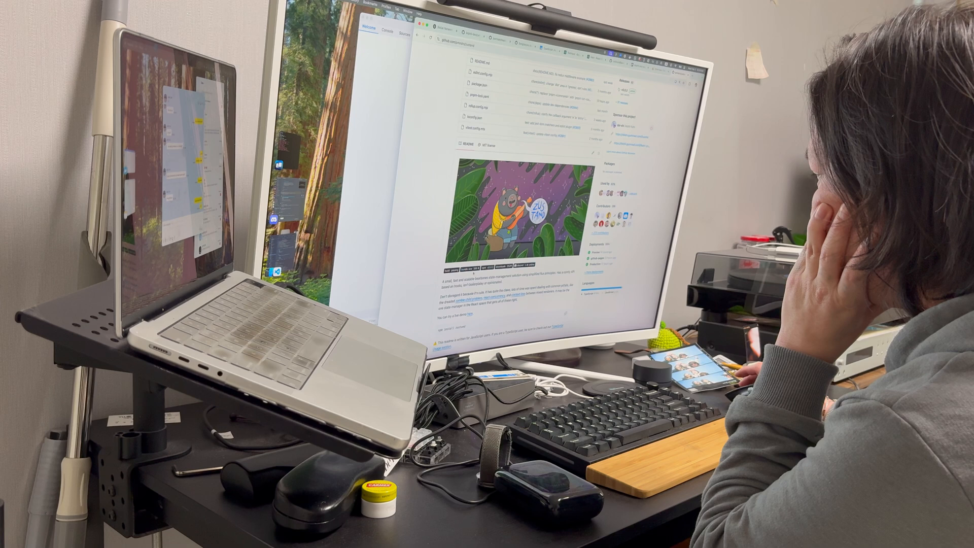
scroll("down", 3)
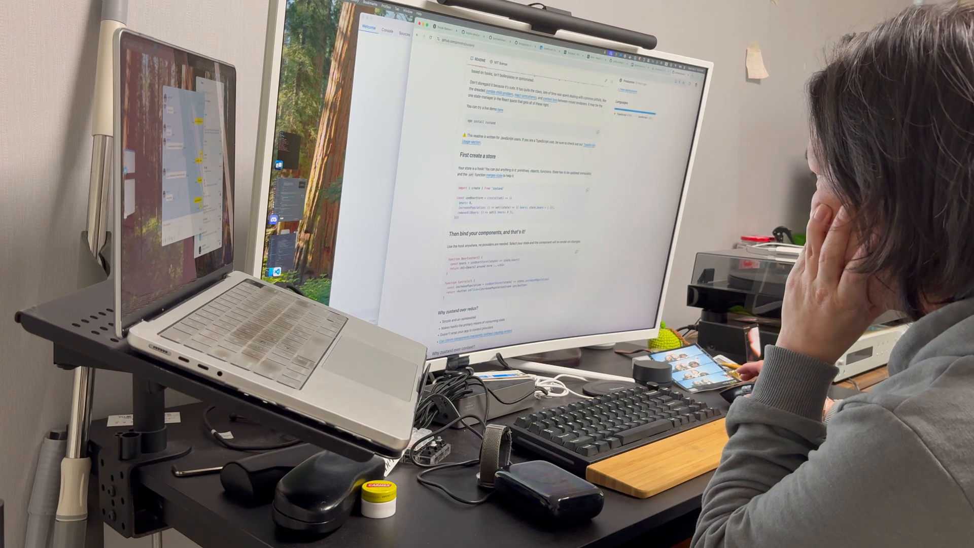
scroll("down", 3)
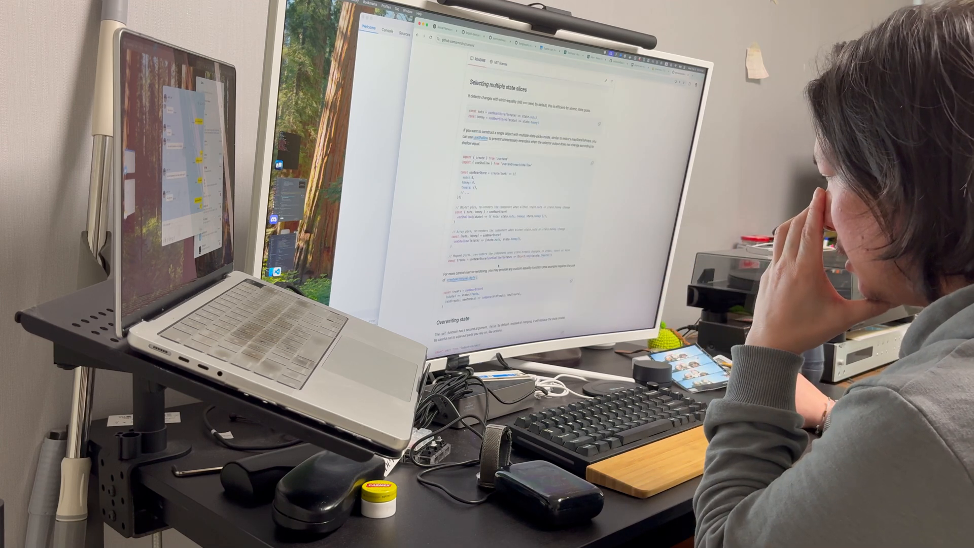
scroll("down", 3)
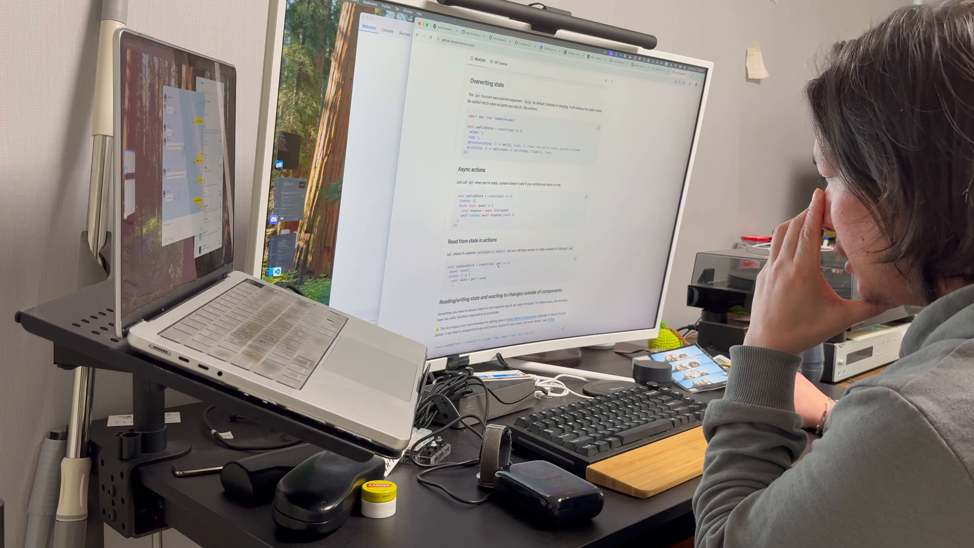
scroll("down", 3)
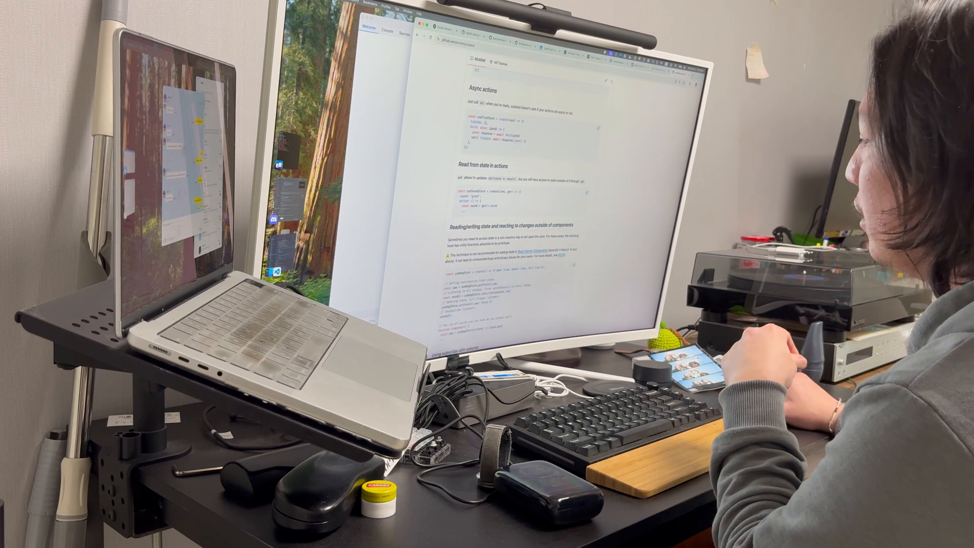
scroll("down", 3)
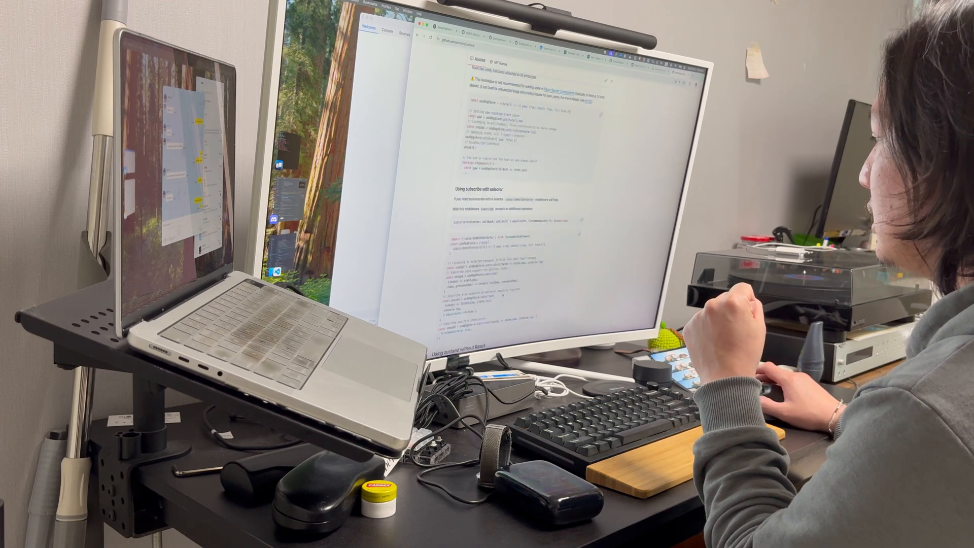
scroll("down", 3)
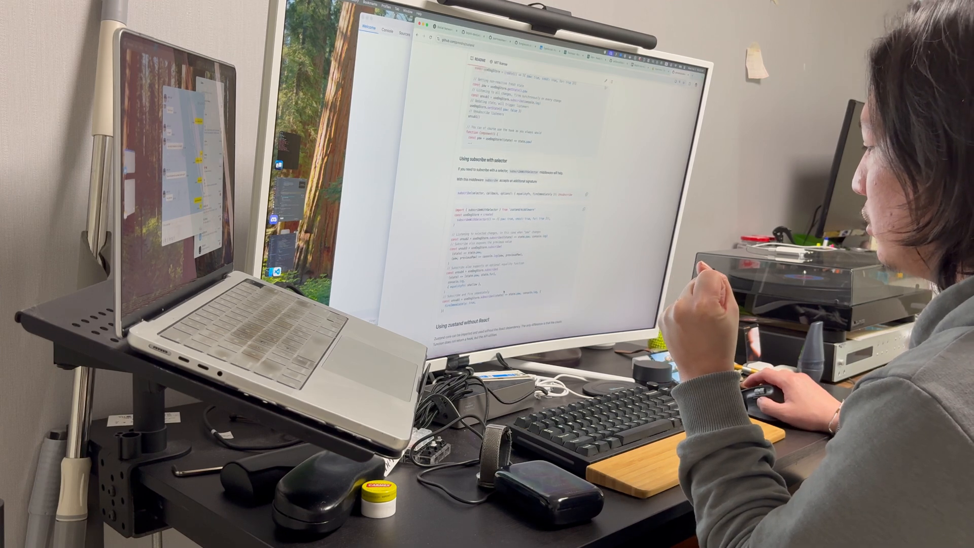
scroll("down", 3)
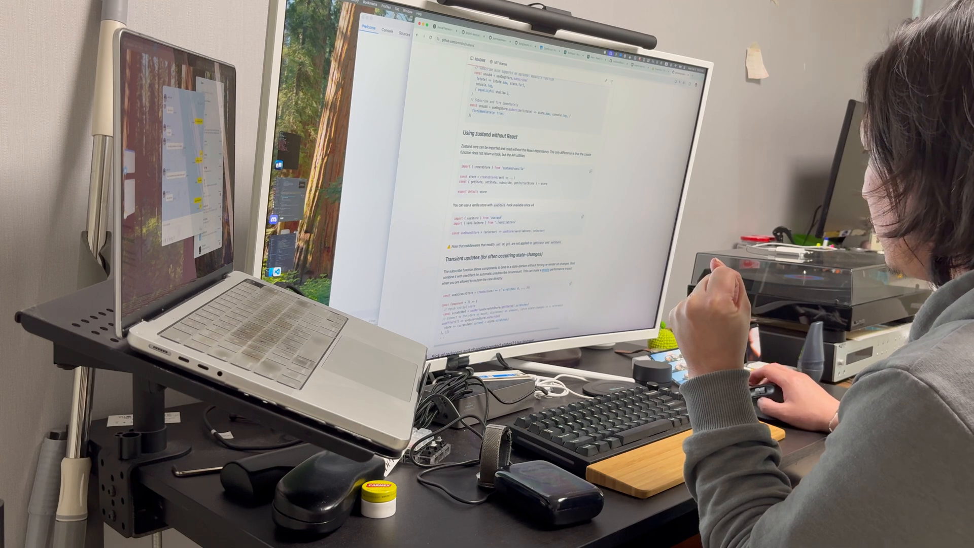
scroll("down", 3)
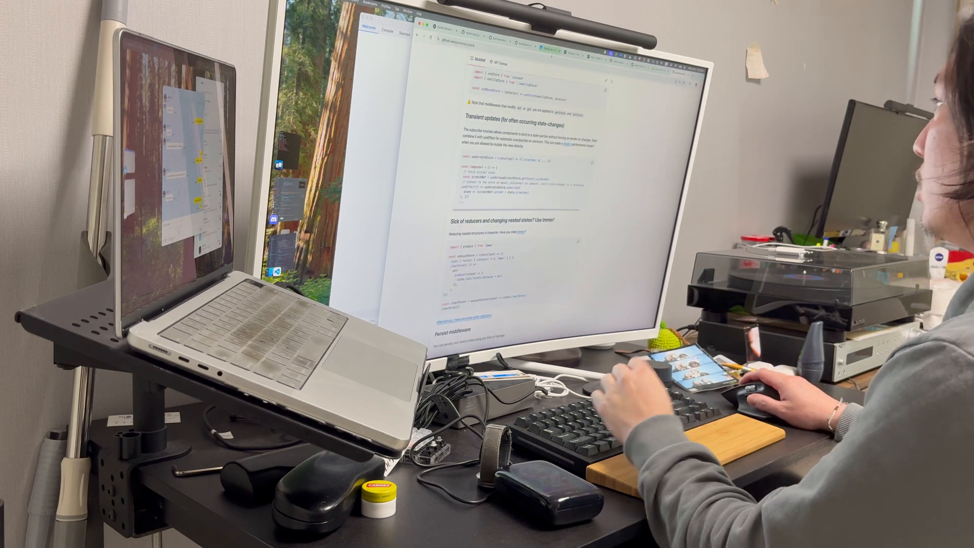